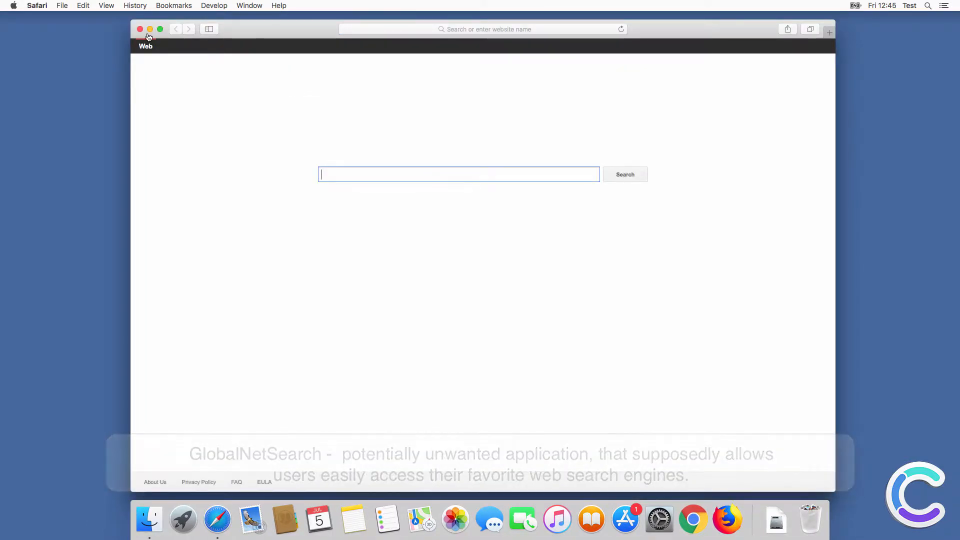
Run Safari address-bar searches in two tabs, both landing on the hijacker's search page.
left_click(140, 29)
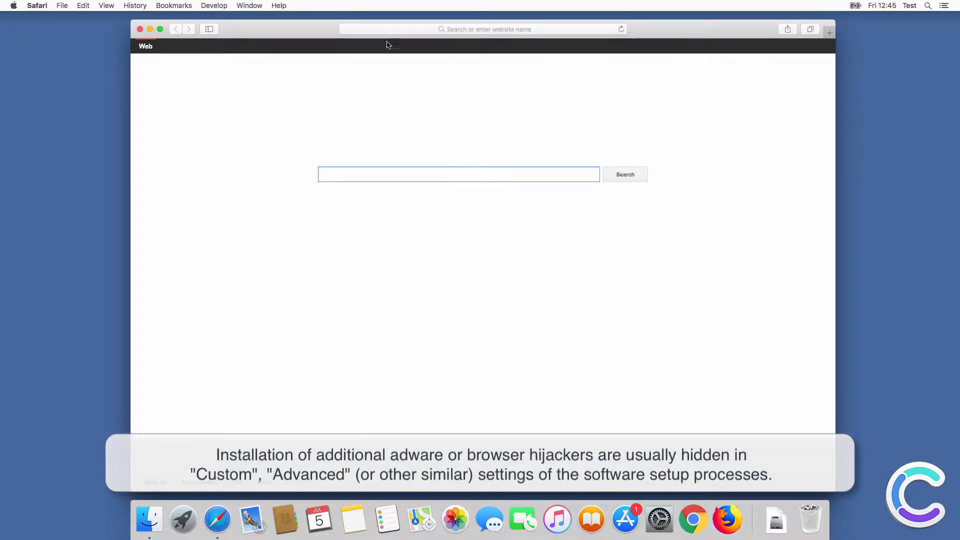
type("search")
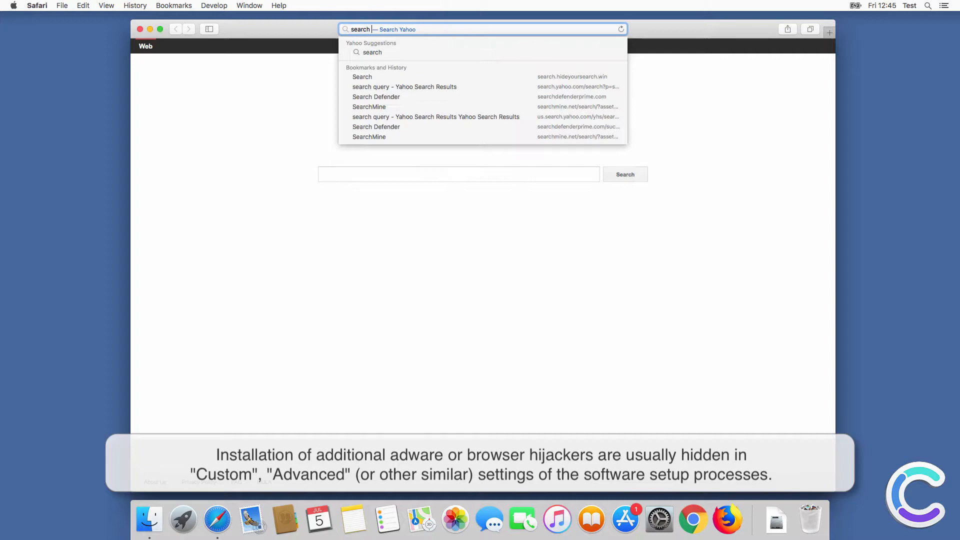
left_click(404, 86)
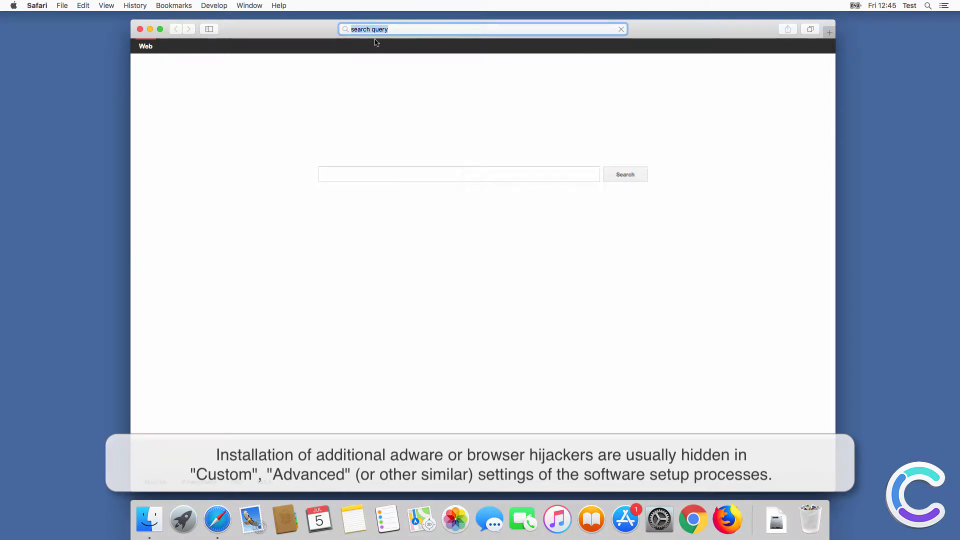
key("Return")
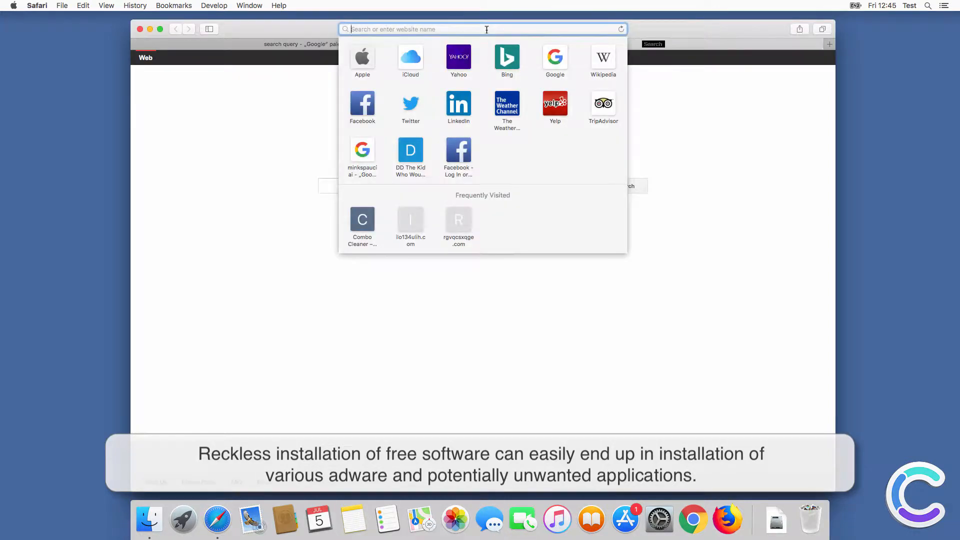
type("search engine")
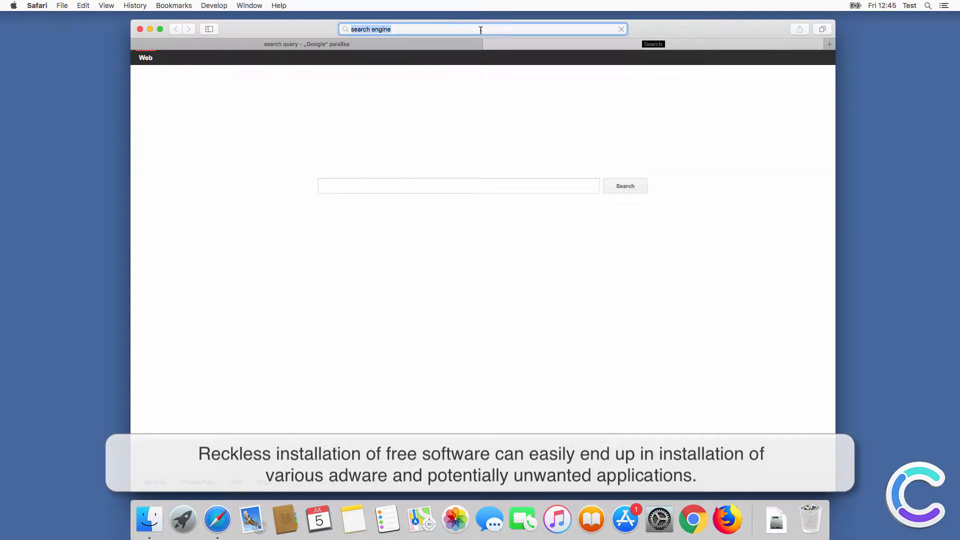
key("Return")
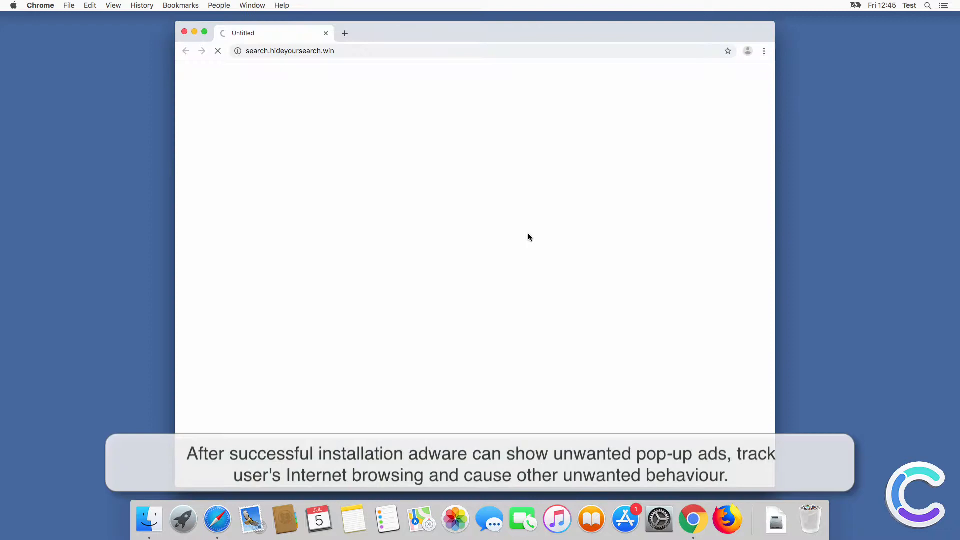
Search in Chrome, watch search.hideyoursearch.win redirect to Bing, then close the Firefox window.
type("search test")
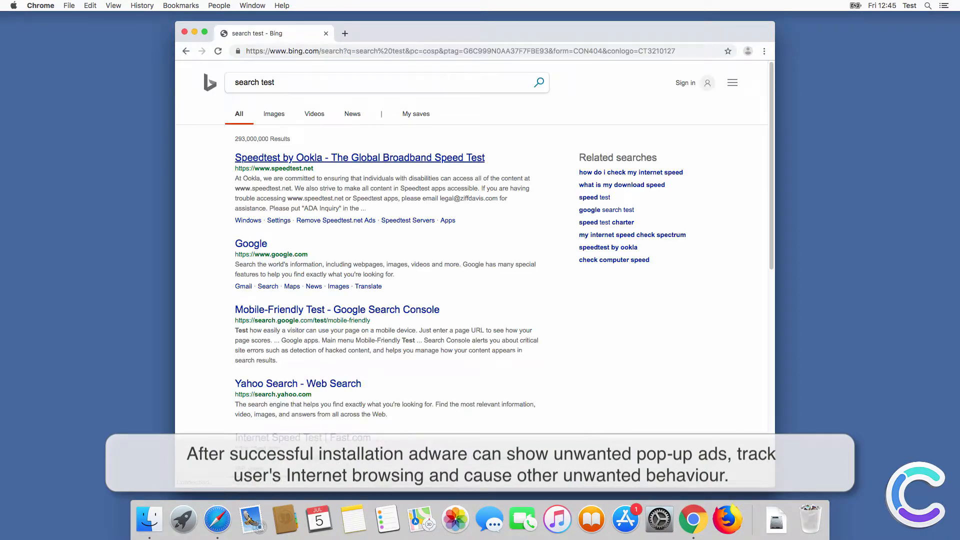
left_click(184, 33)
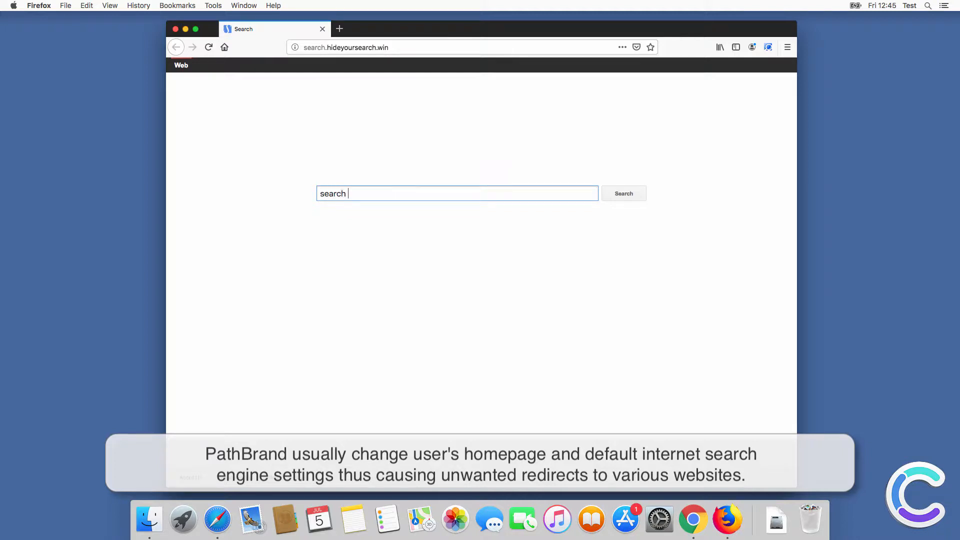
left_click(622, 193)
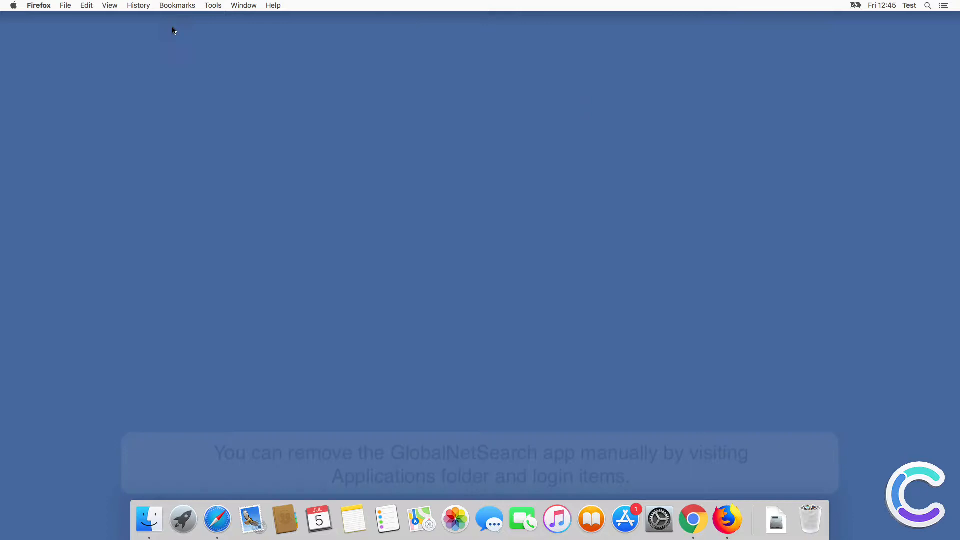
Trash GlobalNetSearch from the Applications folder, close Finder, and open System Preferences.
left_click(149, 520)
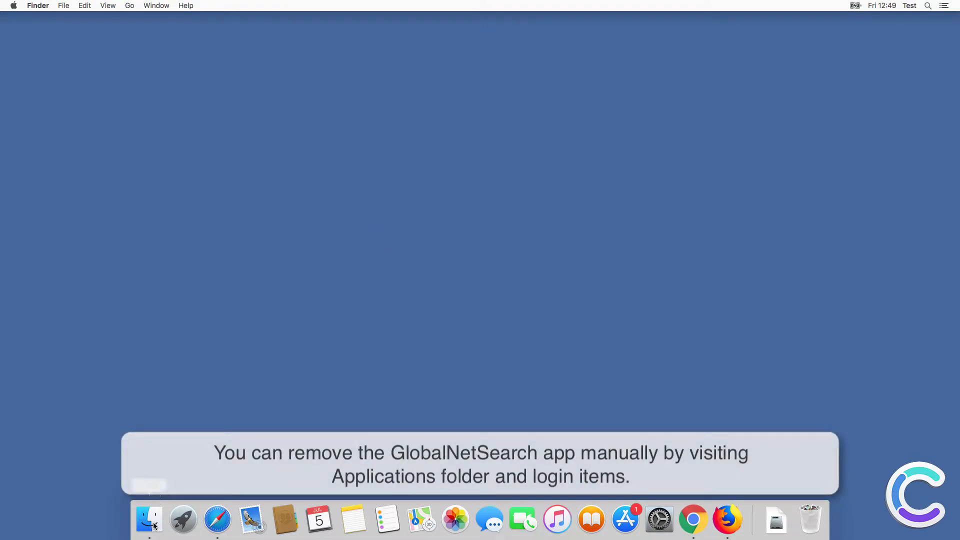
left_click(149, 520)
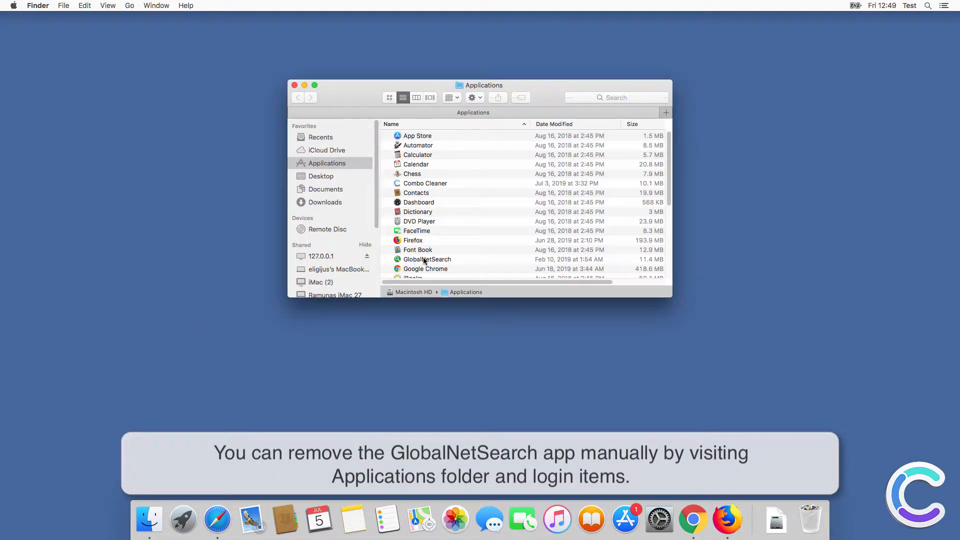
right_click(427, 259)
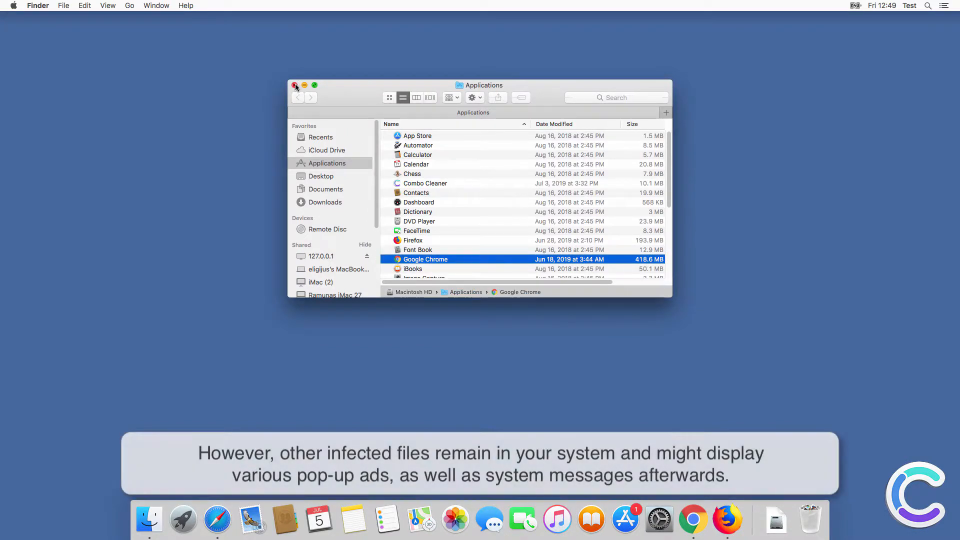
left_click(295, 85)
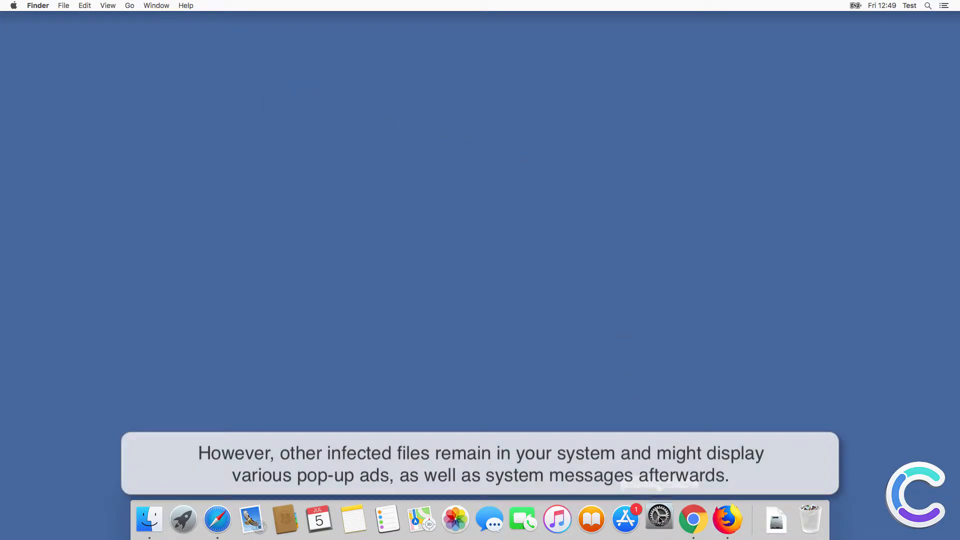
left_click(660, 519)
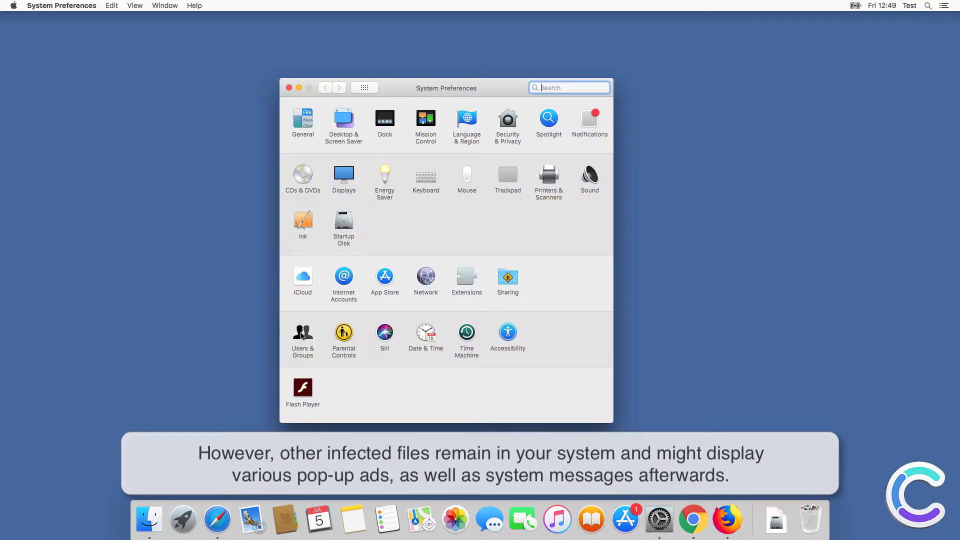
left_click(302, 335)
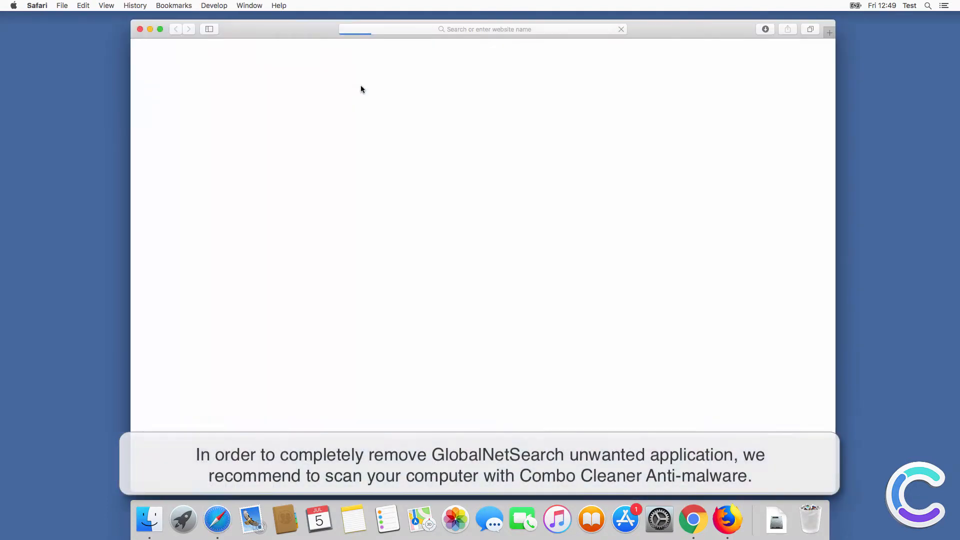
left_click(483, 29)
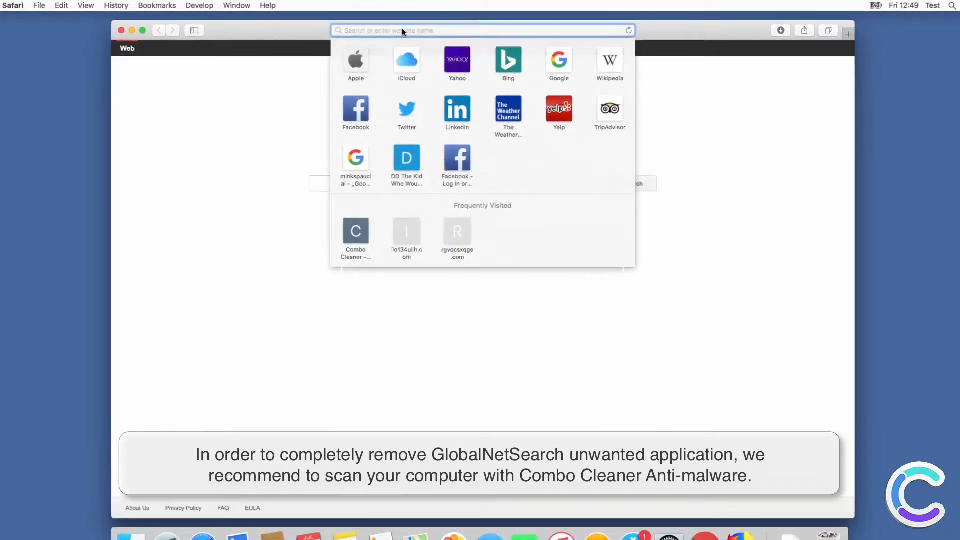
type("www.combocleaner.com")
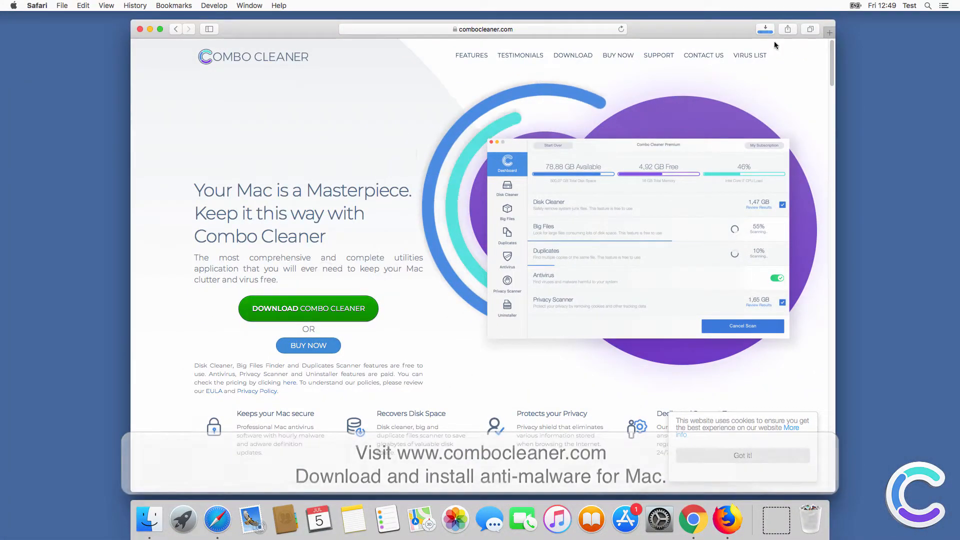
left_click(765, 29)
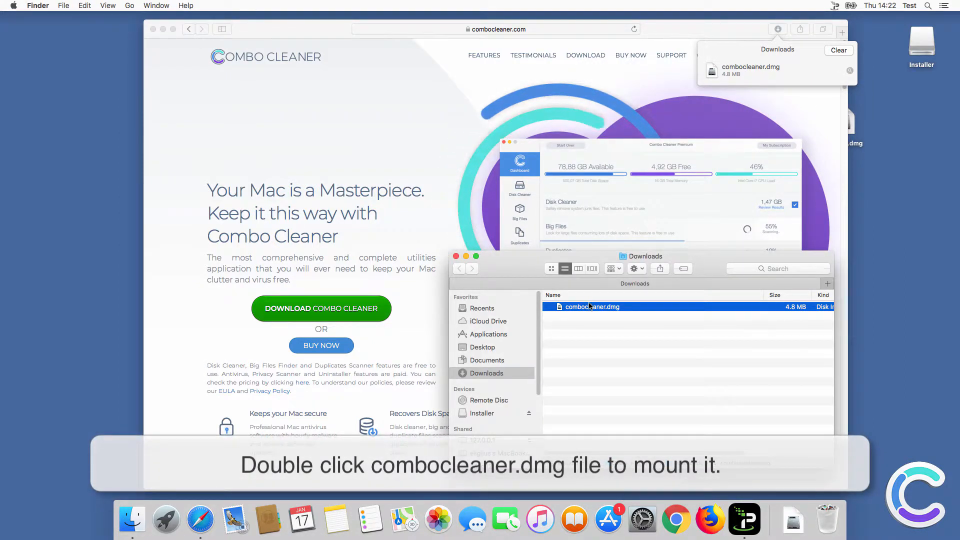
Mount combocleaner.dmg, install Combo Cleaner, and launch it from Launchpad.
double_click(592, 306)
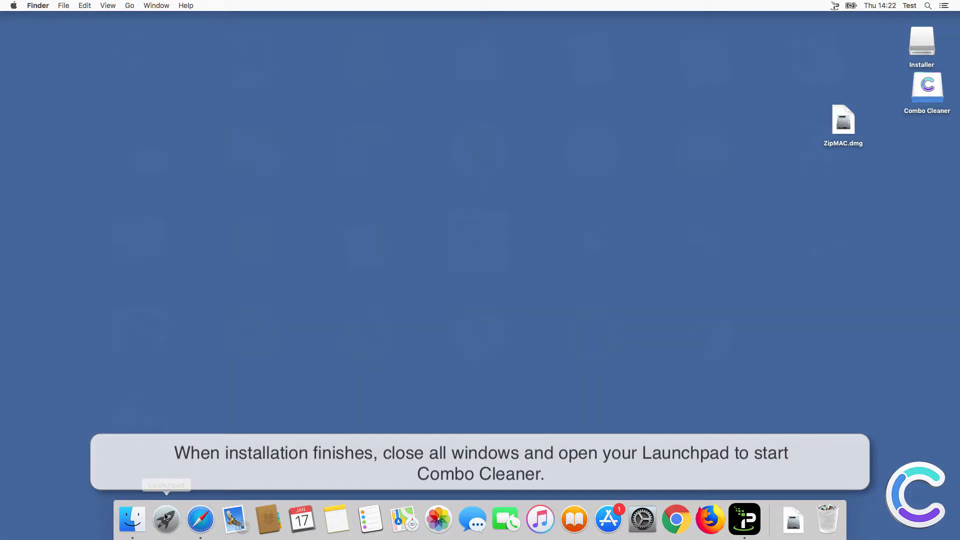
left_click(166, 521)
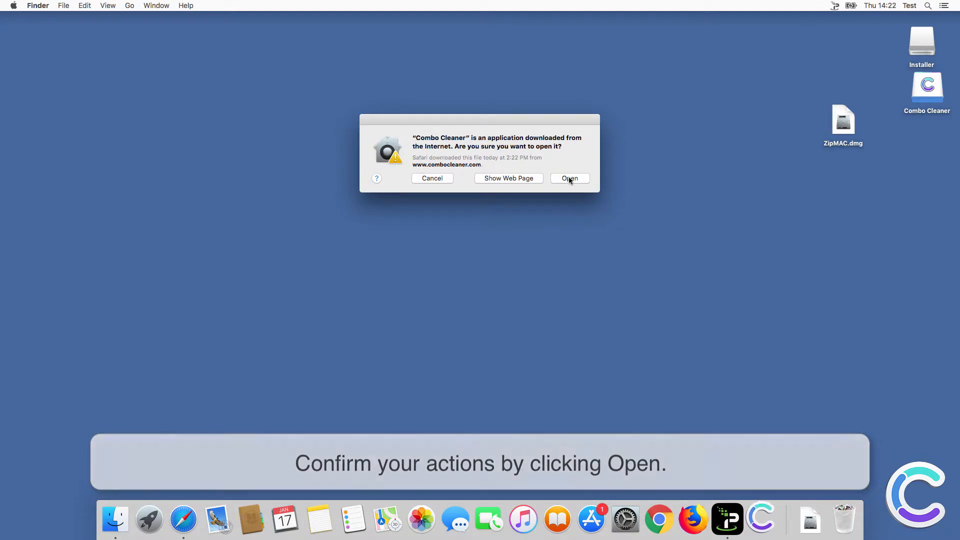
Approve the security warning so Combo Cleaner opens and updates its antivirus database.
left_click(569, 179)
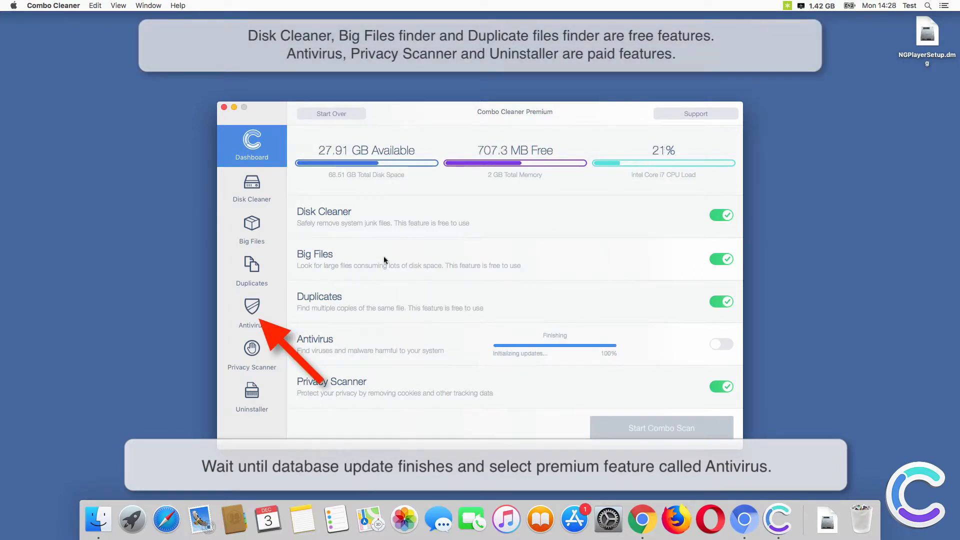
Run an Antivirus Full Scan, finding six infected items including OpinionSpy and Mac Tuneup.
left_click(252, 313)
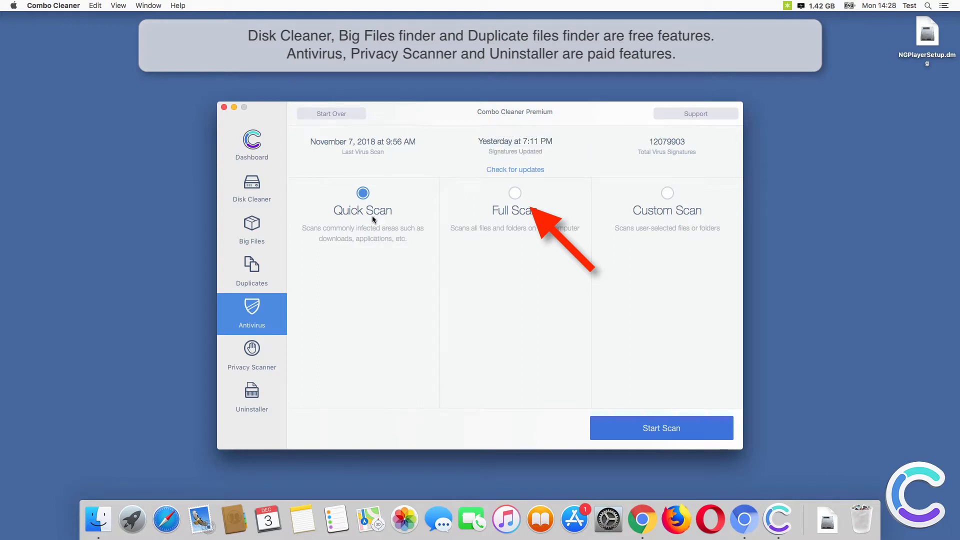
left_click(515, 193)
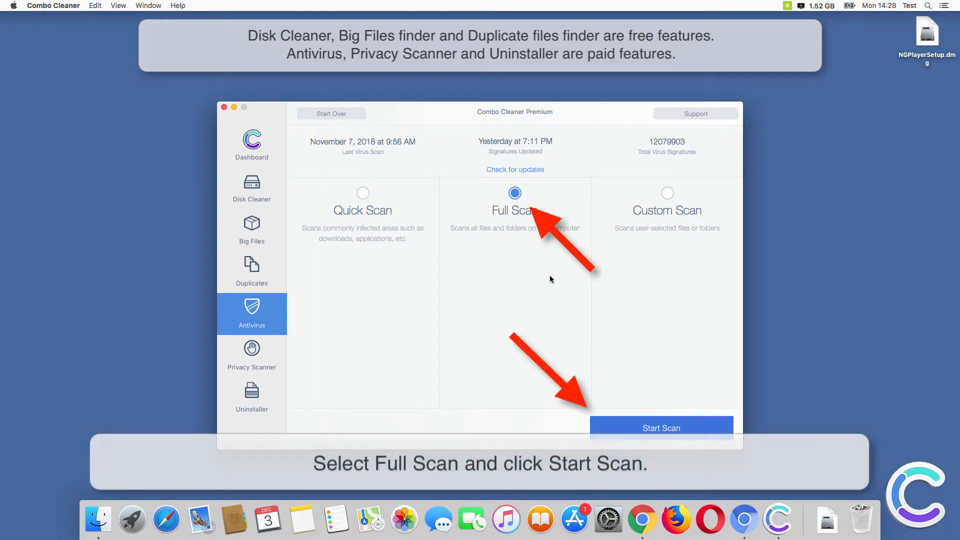
left_click(661, 428)
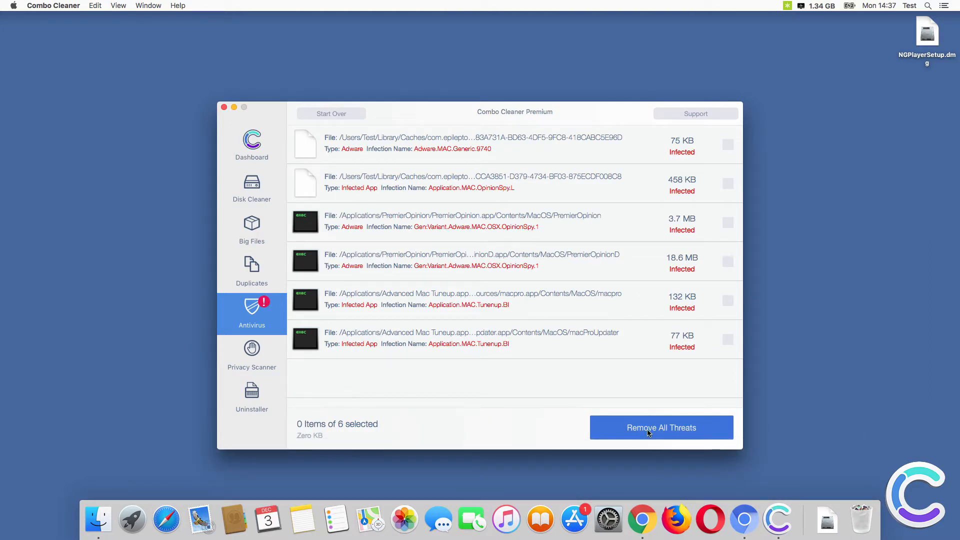
Remove all threats, authenticating with the admin password, until the restart prompt appears.
left_click(661, 427)
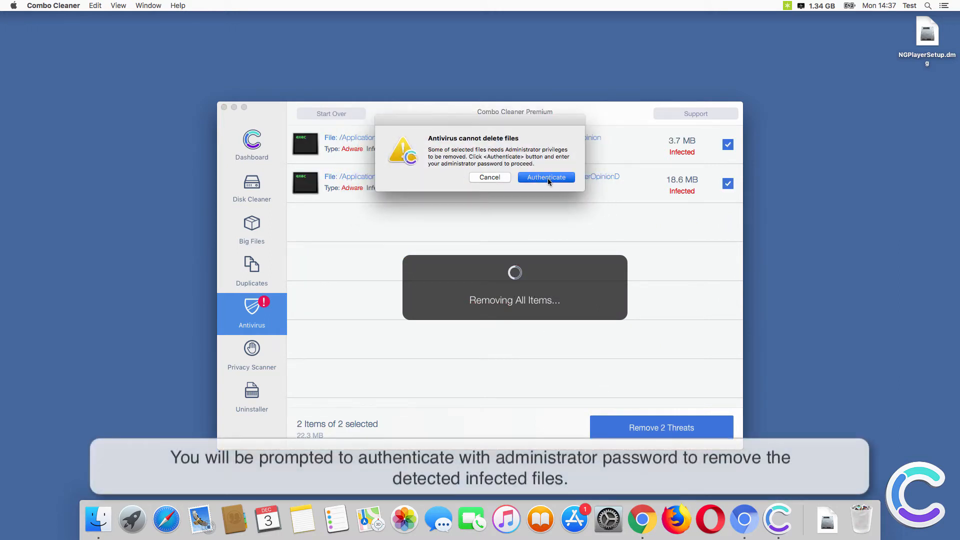
left_click(546, 177)
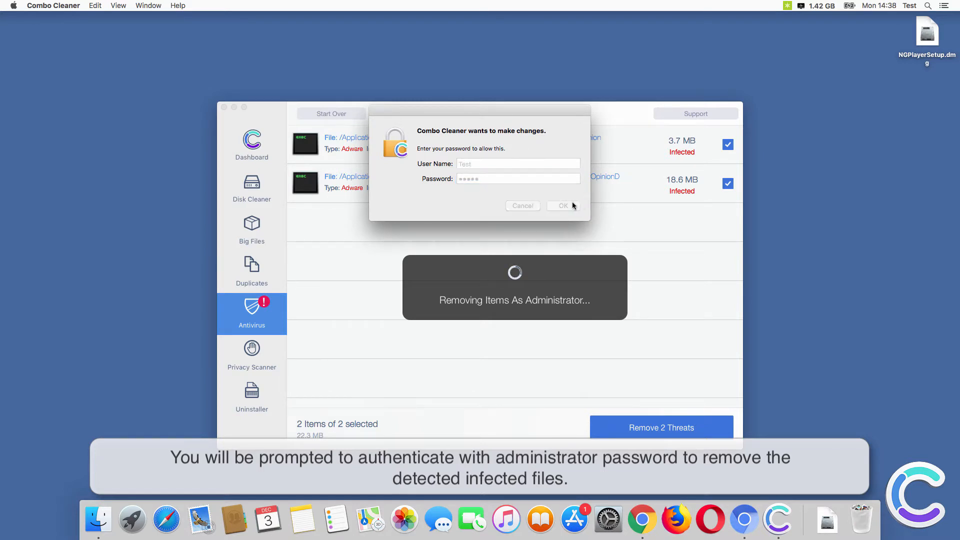
left_click(562, 205)
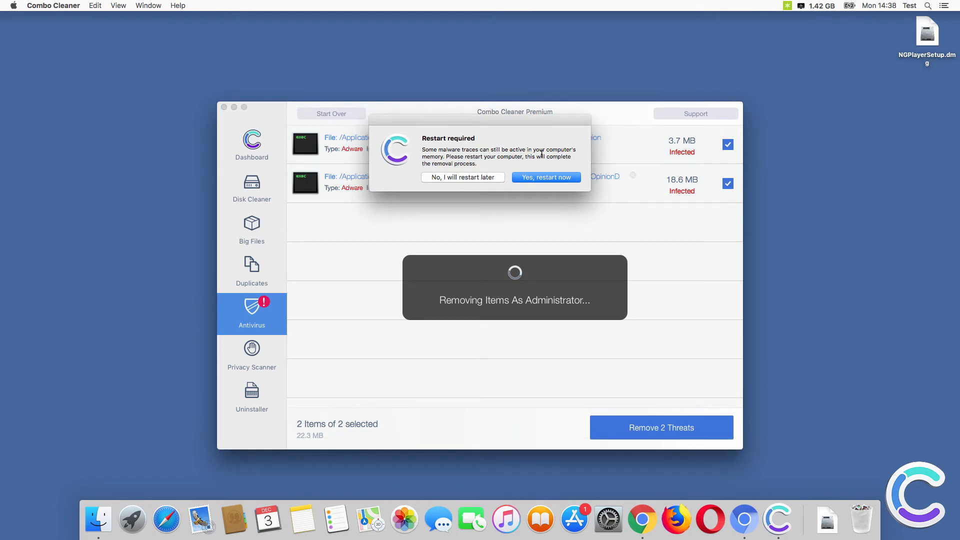